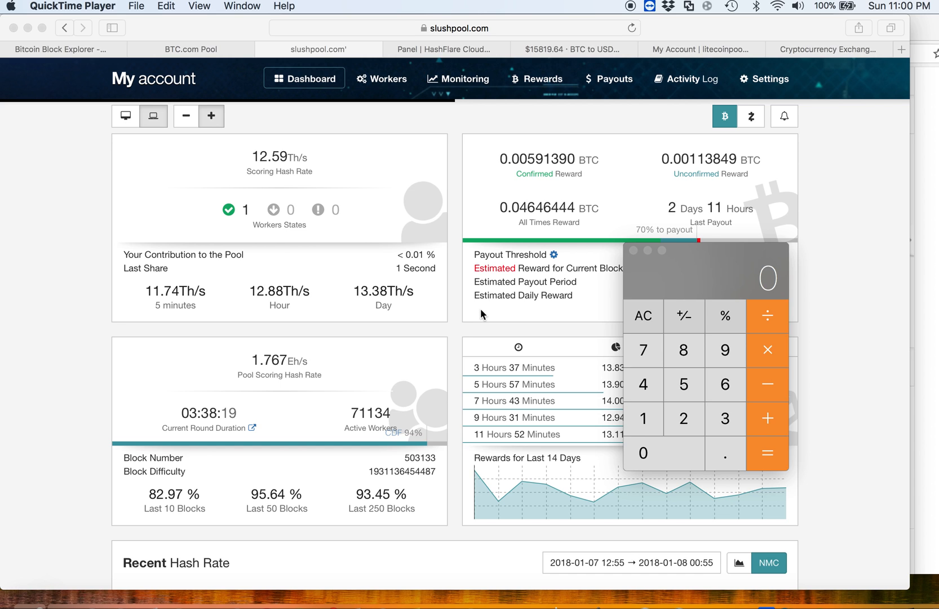
mouse_move(267, 269)
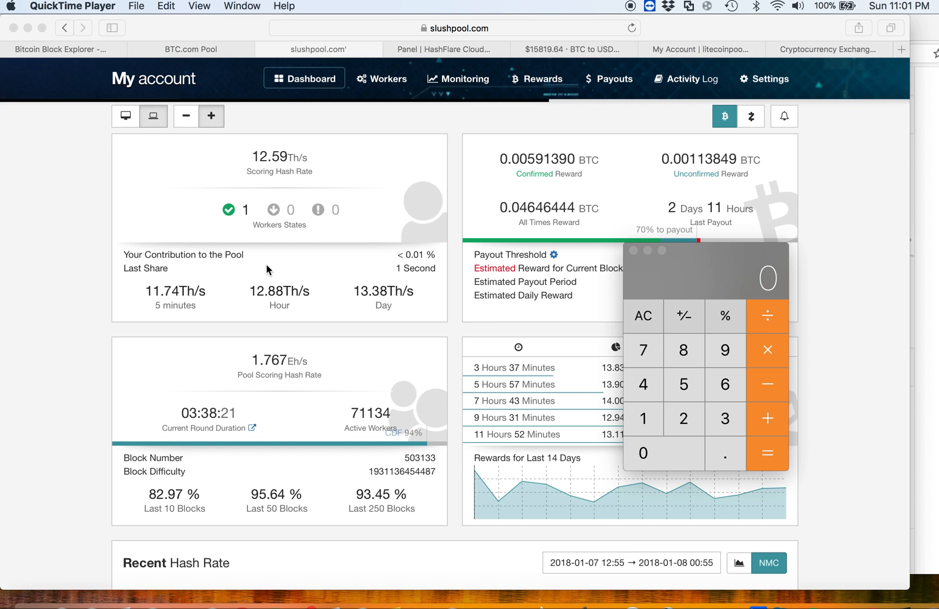
Step: Switch to the BTC.com Pool tab showing zero miners and earnings
click(191, 49)
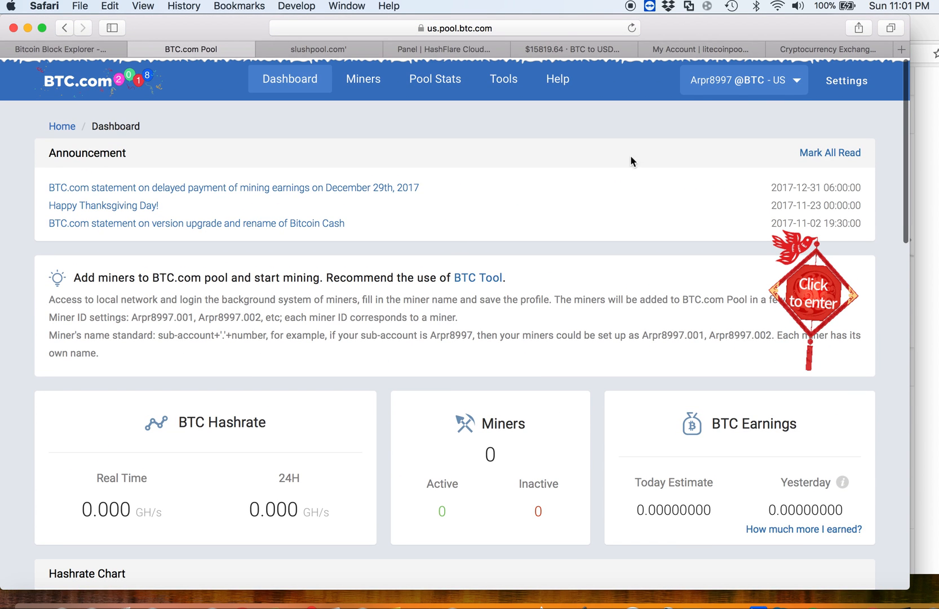
Step: Open the BCH sub-account and select its 0.02170057 BCH total amount paid
click(743, 80)
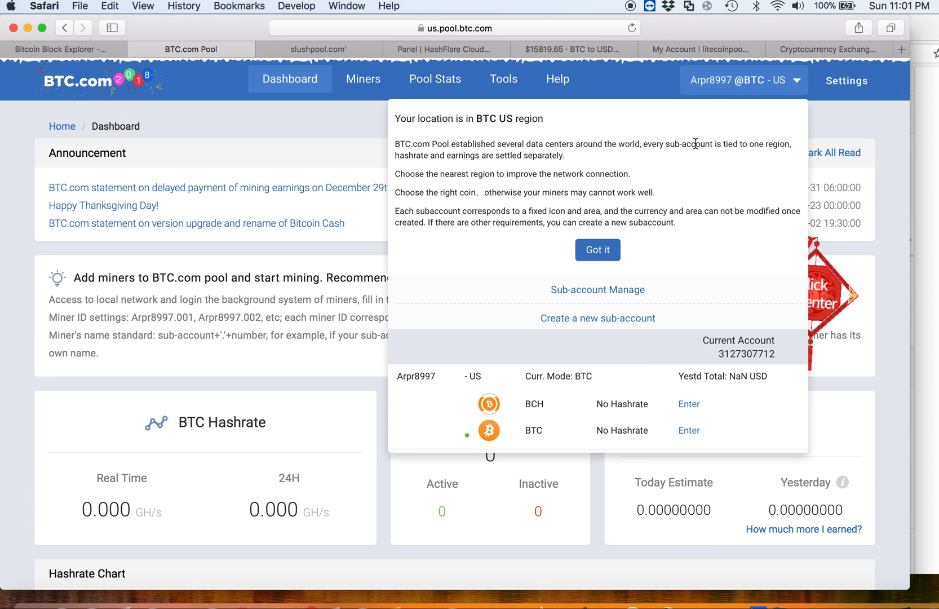
click(688, 403)
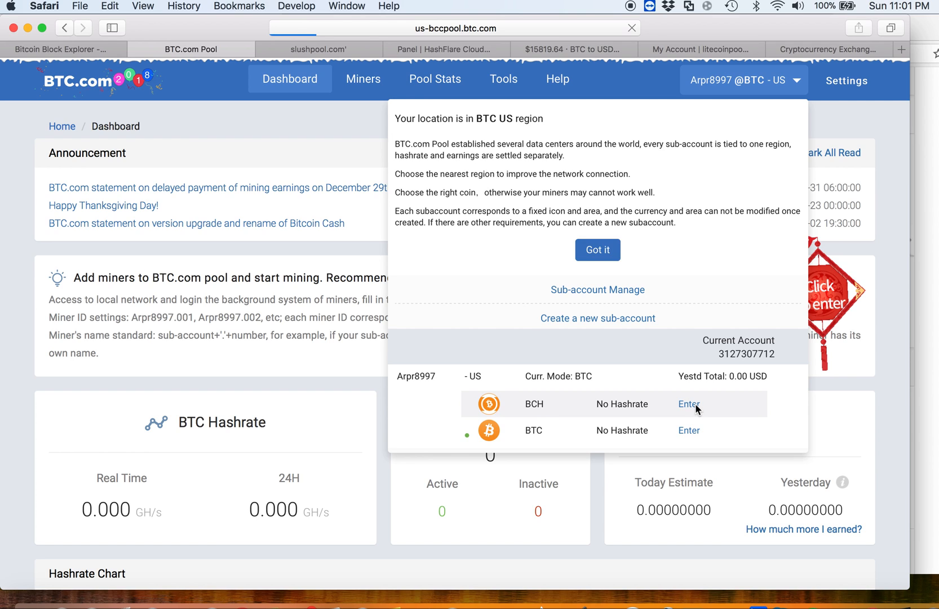
mouse_move(688, 413)
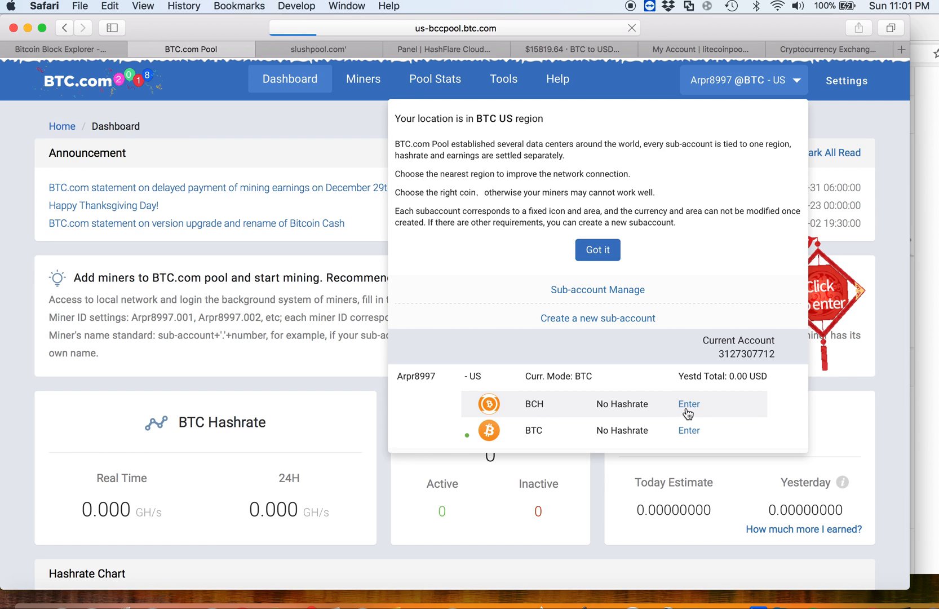
click(689, 403)
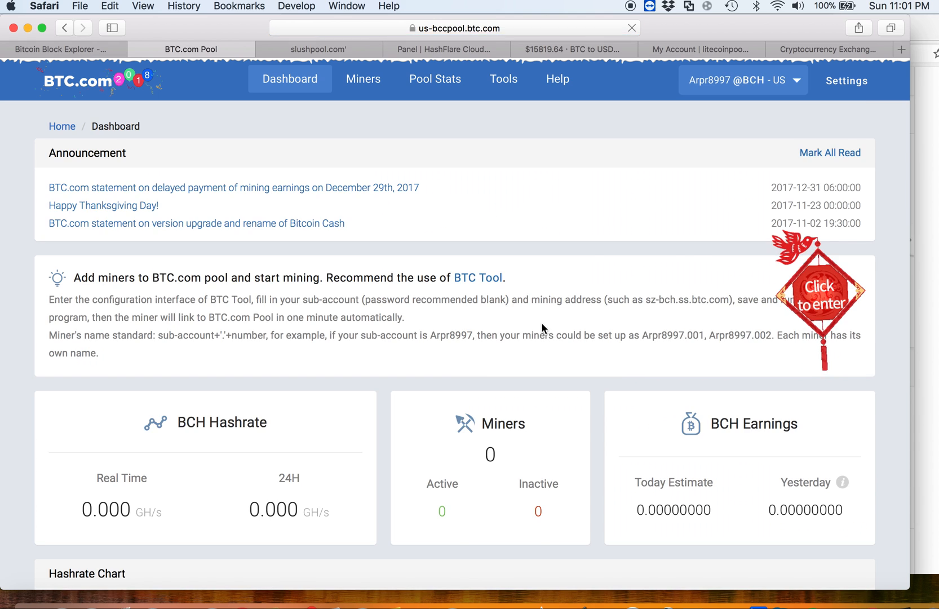
scroll(down, 3)
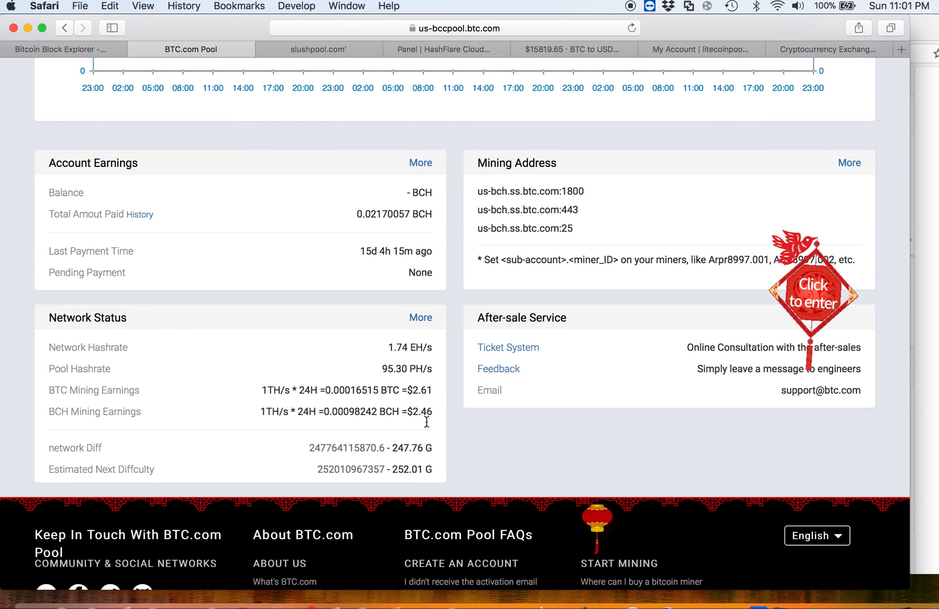
double_click(389, 214)
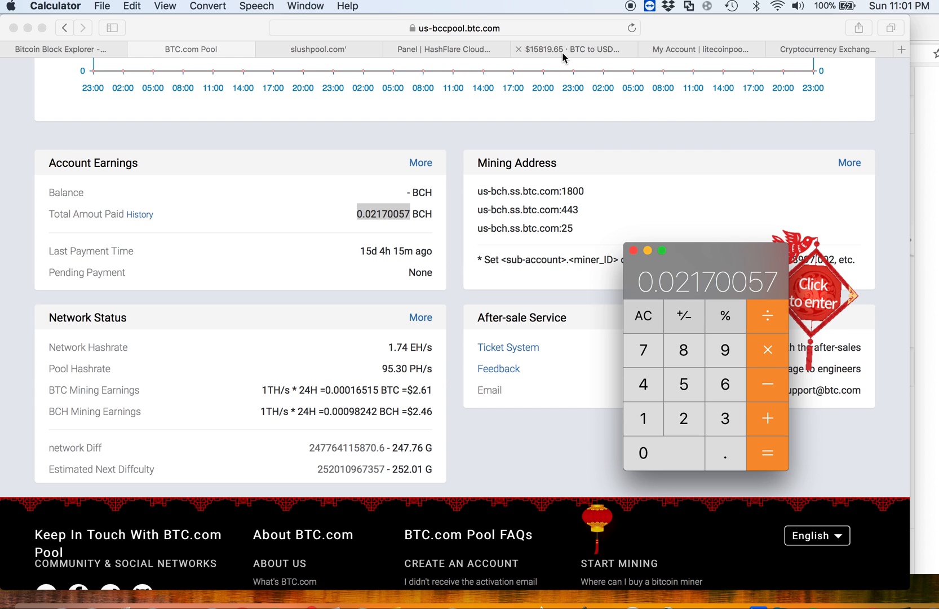
Step: Switch to the GDAX BTC/USD price page showing 15,819.65 USD
click(574, 49)
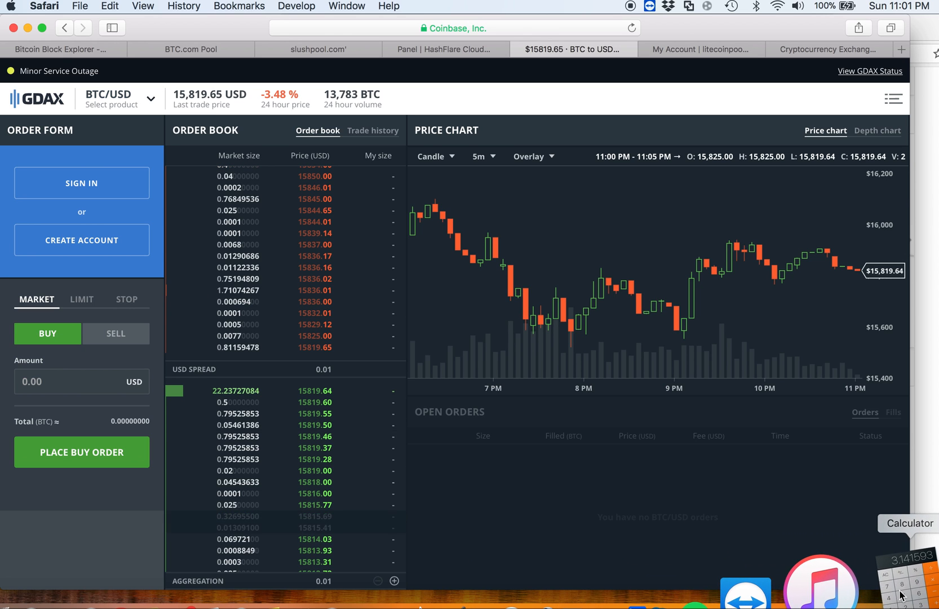
Step: Restore Calculator, enter 2508 and compute the result
click(908, 576)
text(25)
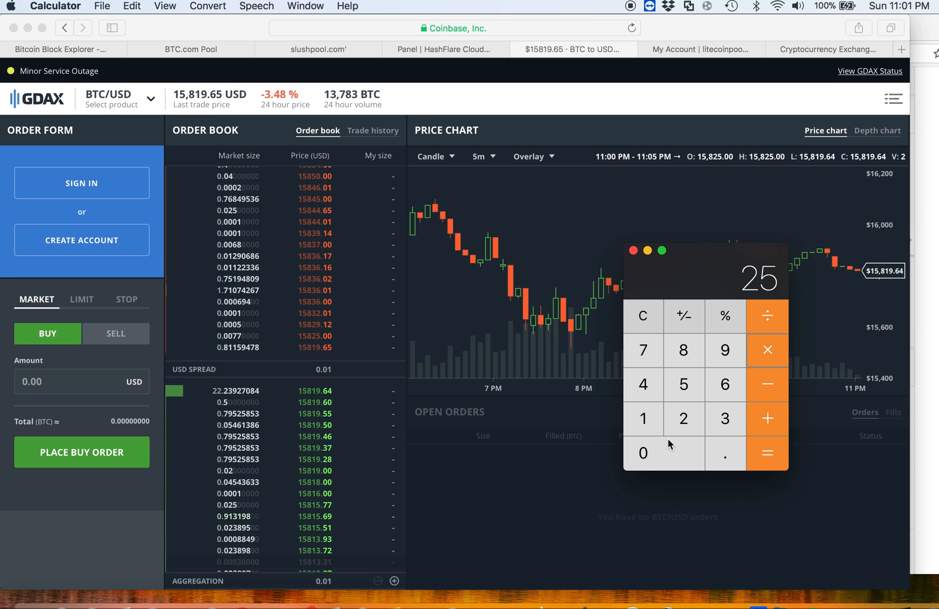
click(767, 453)
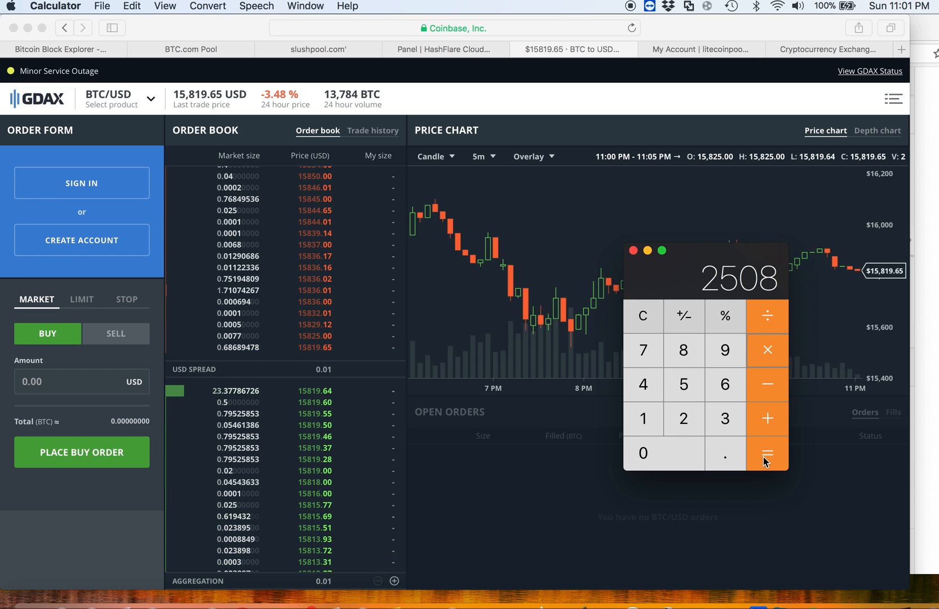
click(767, 454)
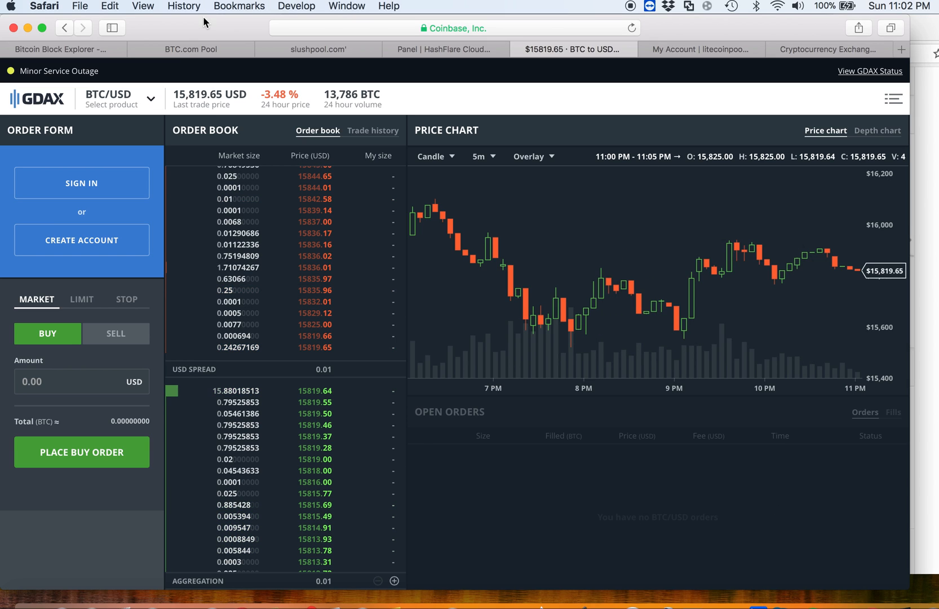
Step: Open the BTC sub-account on BTC.com Pool and scroll to its 0.00514456 BTC total paid
click(191, 49)
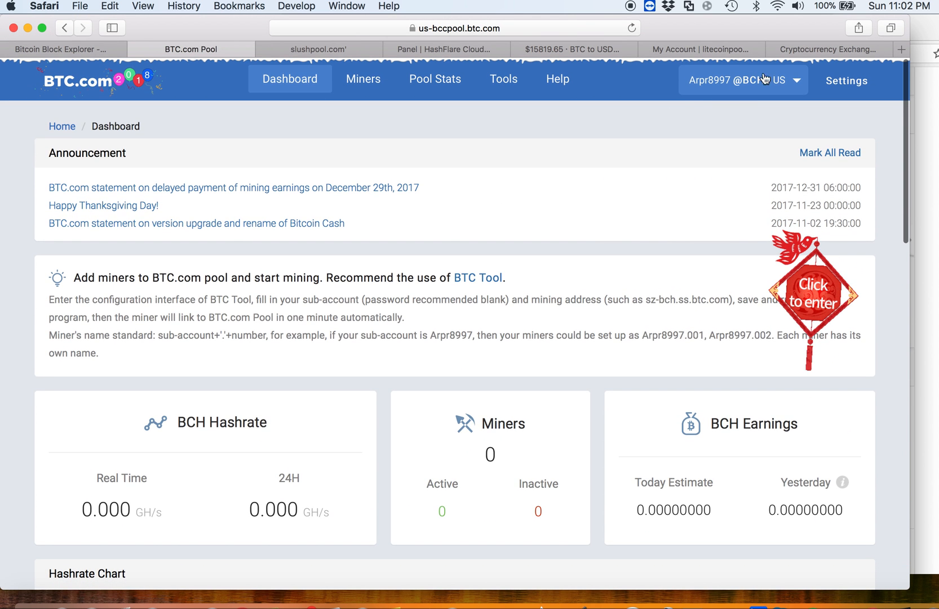
click(744, 80)
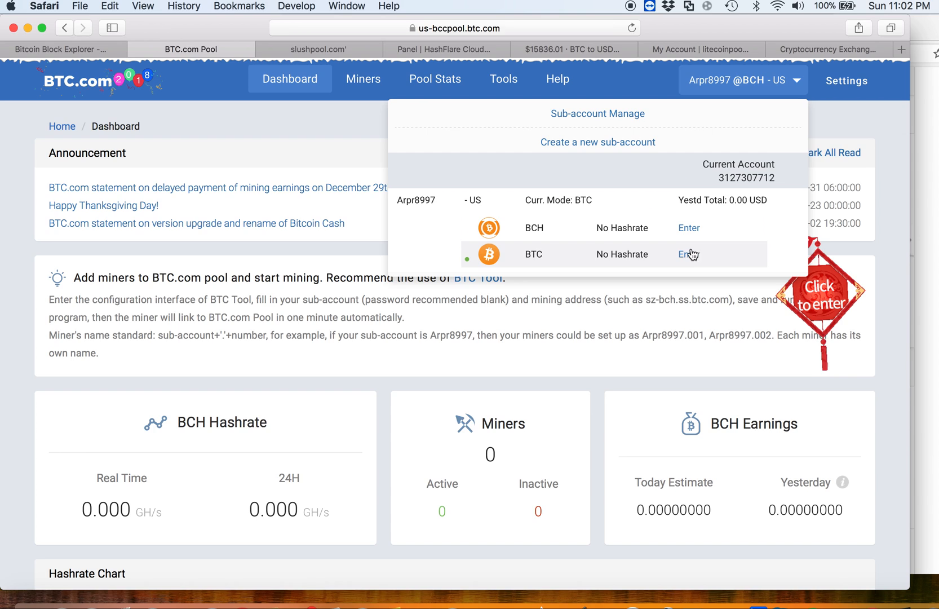
click(688, 253)
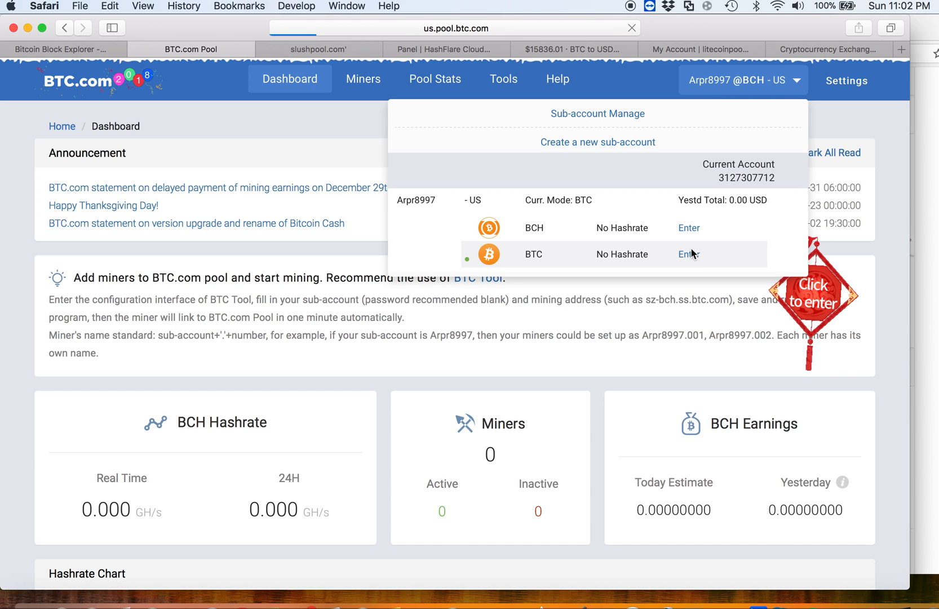
click(689, 253)
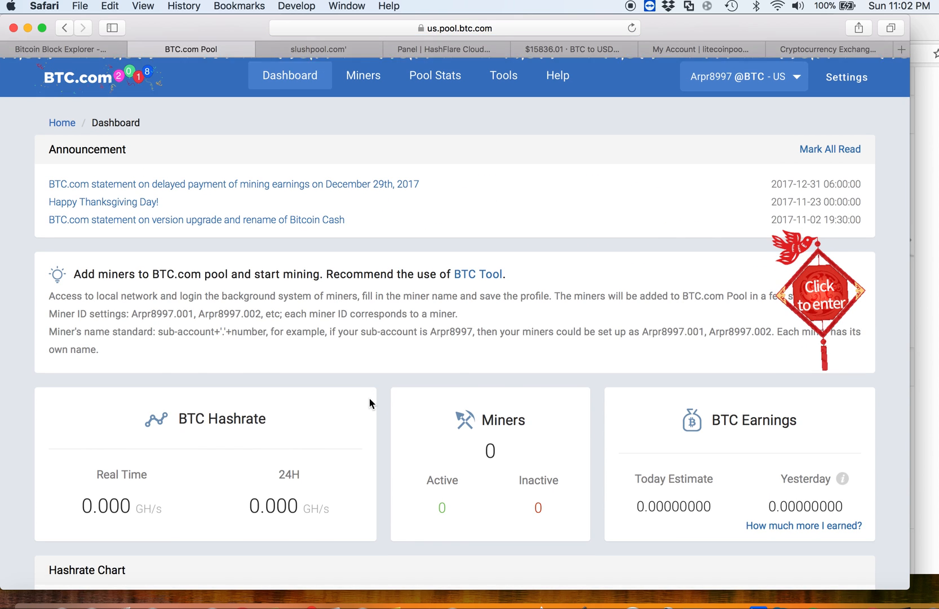
scroll(down, 3)
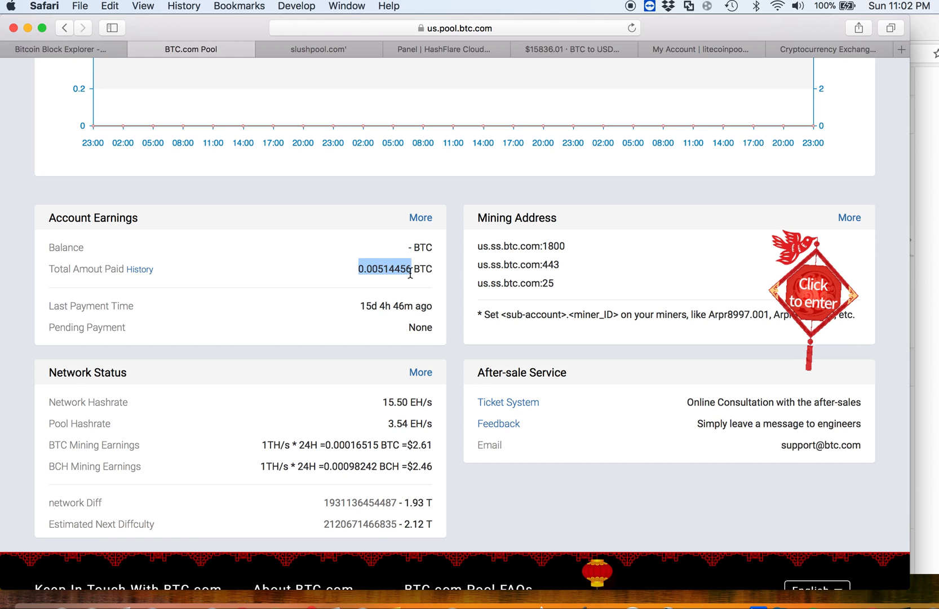
mouse_move(395, 96)
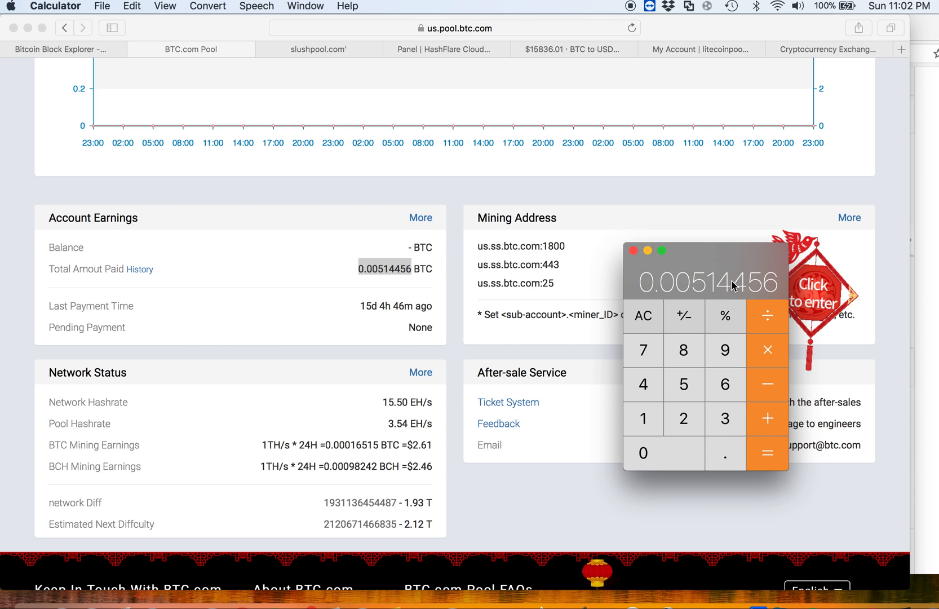
Step: Switch to the Slush Pool tab showing 0.00591390 BTC confirmed reward
click(319, 49)
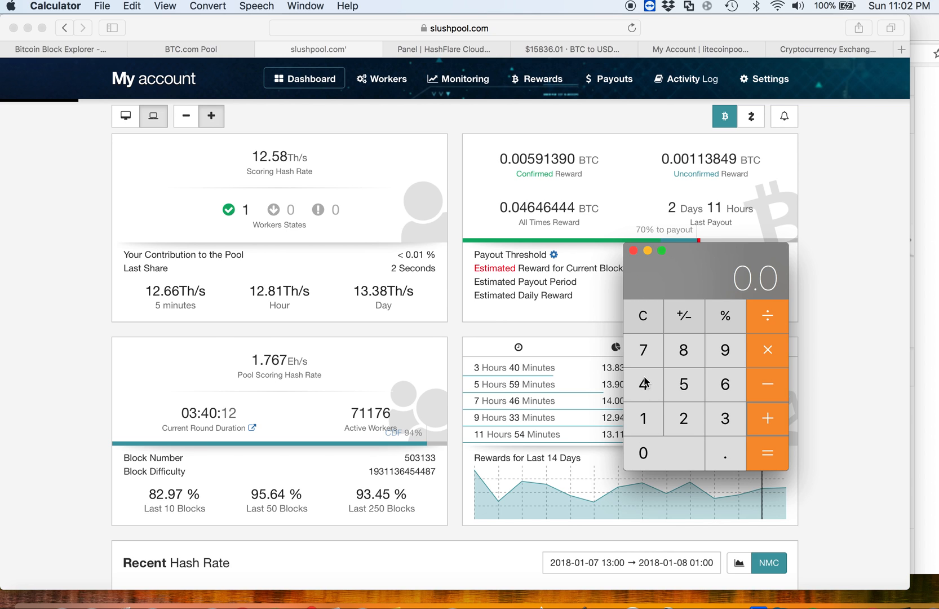
Step: Enter the all-time and unconfirmed (0.00113849) BTC reward figures in Calculator
click(643, 384)
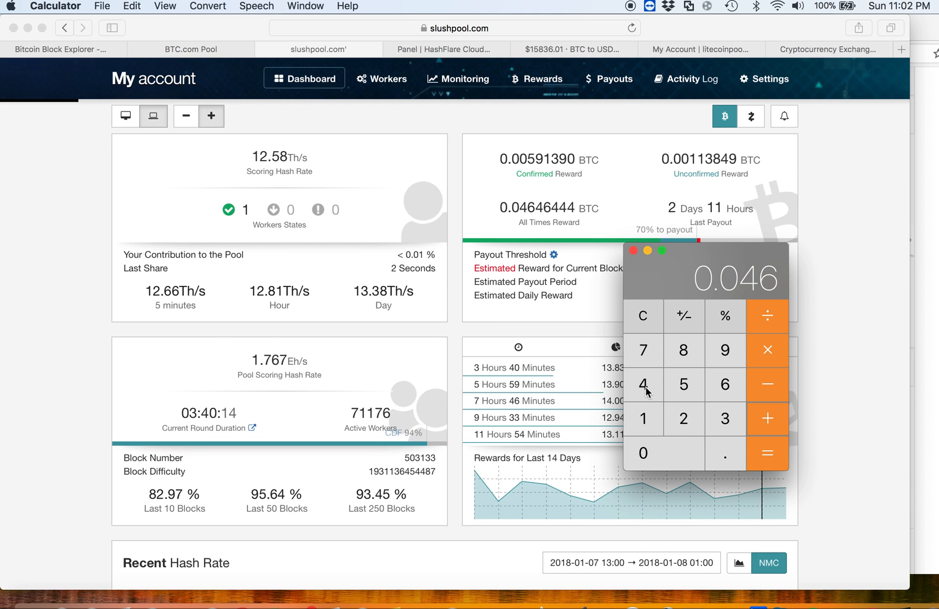
click(724, 384)
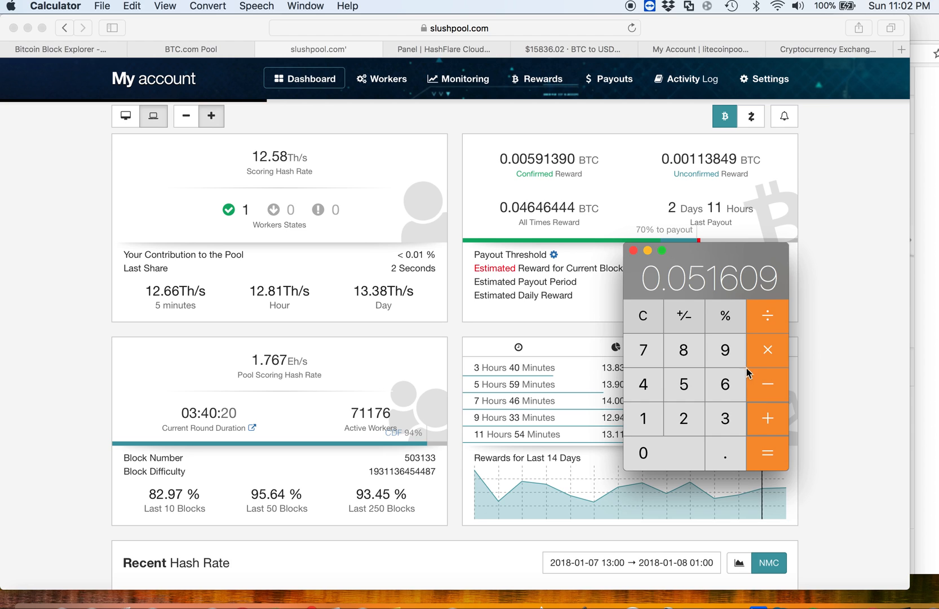
mouse_move(734, 400)
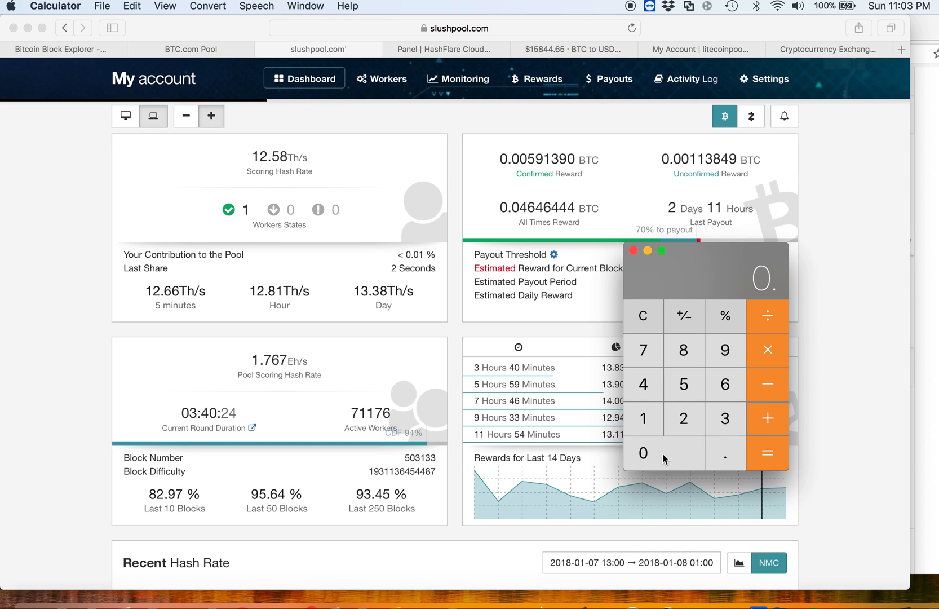
click(643, 418)
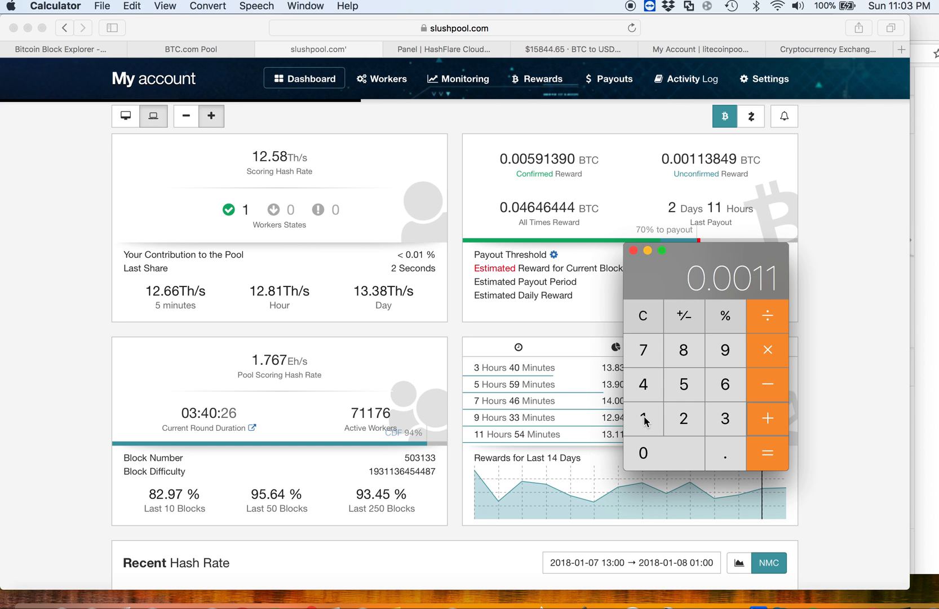
click(682, 350)
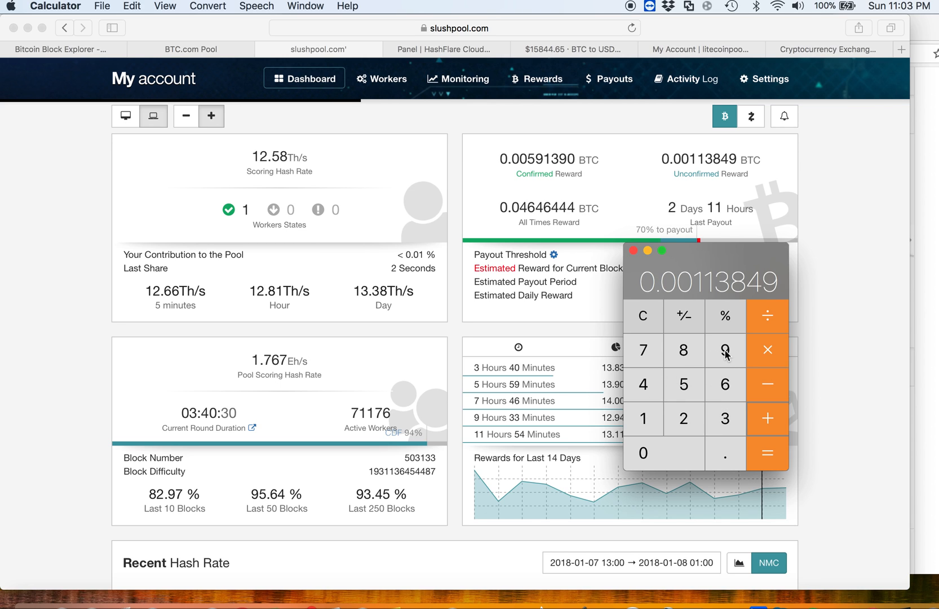
click(767, 453)
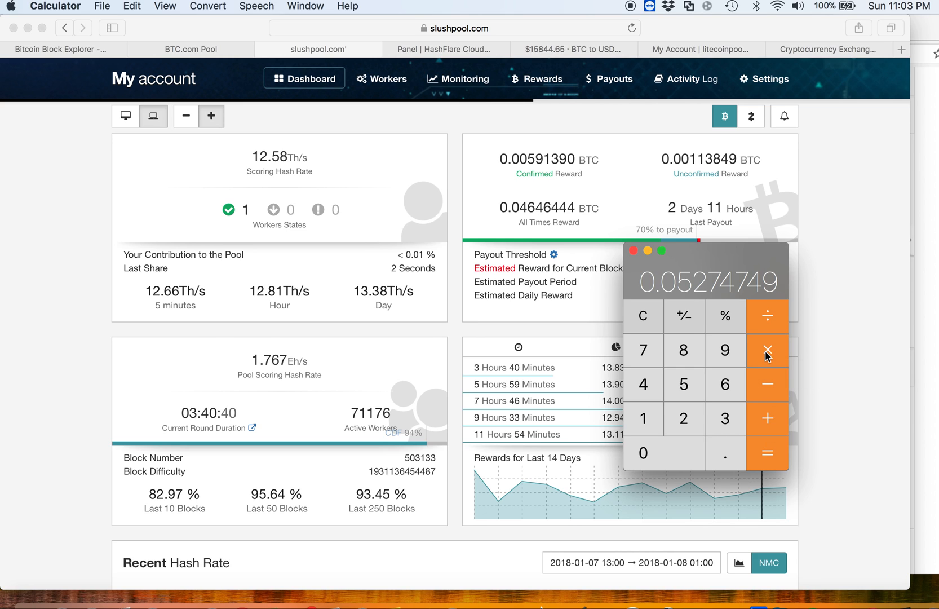
mouse_move(672, 397)
text(158)
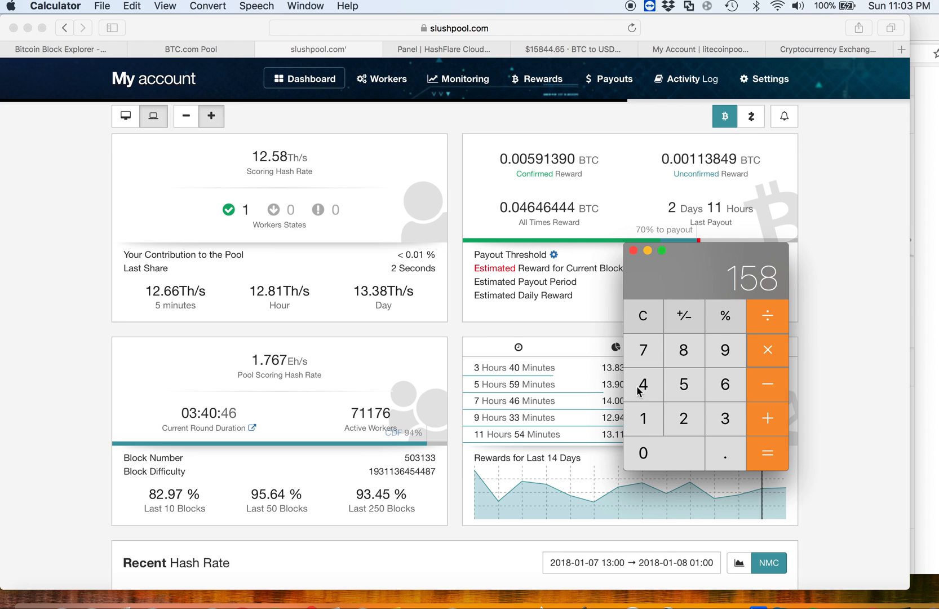
Step: Multiply by the BTC price and add the next amount, totalling 890.15123156
click(768, 454)
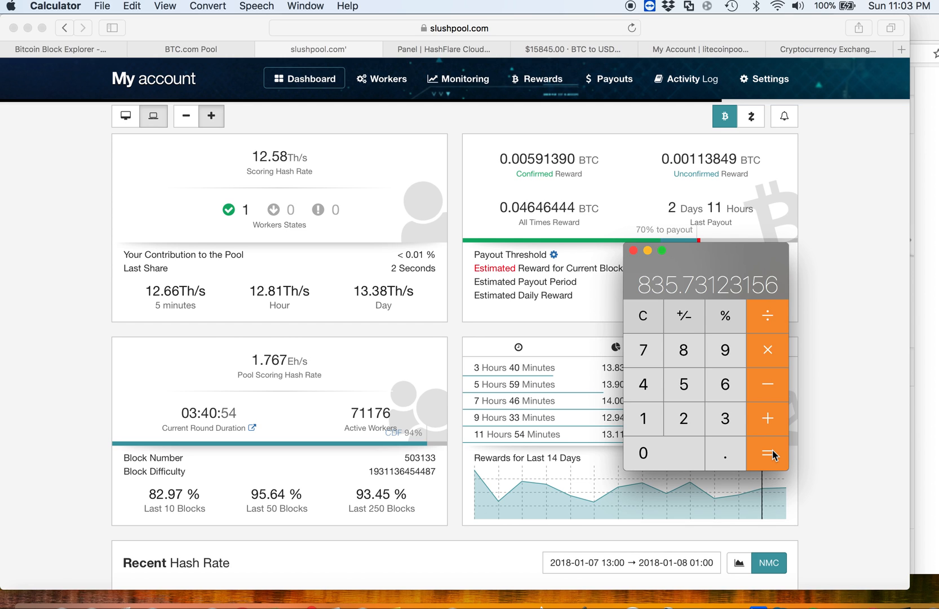
mouse_move(796, 440)
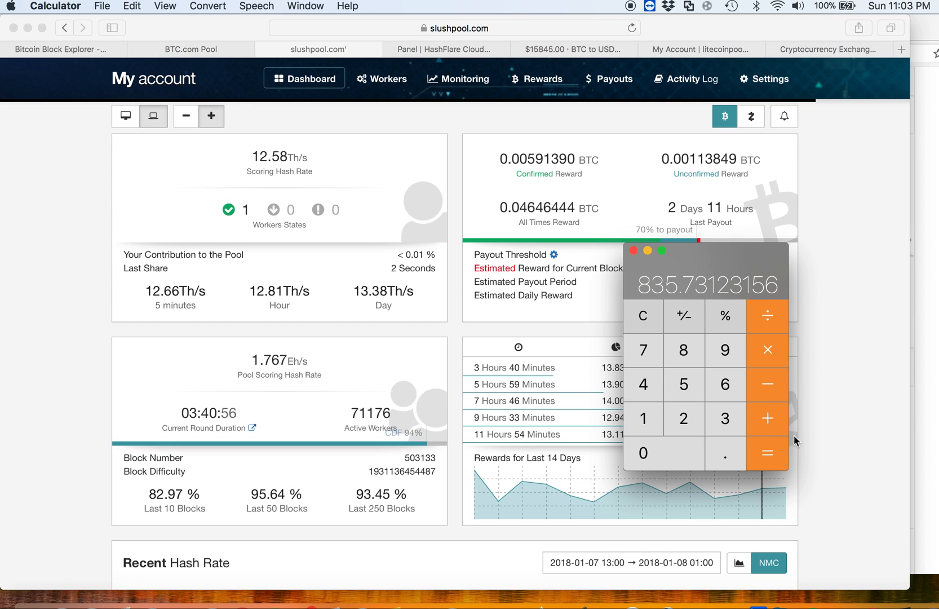
mouse_move(693, 402)
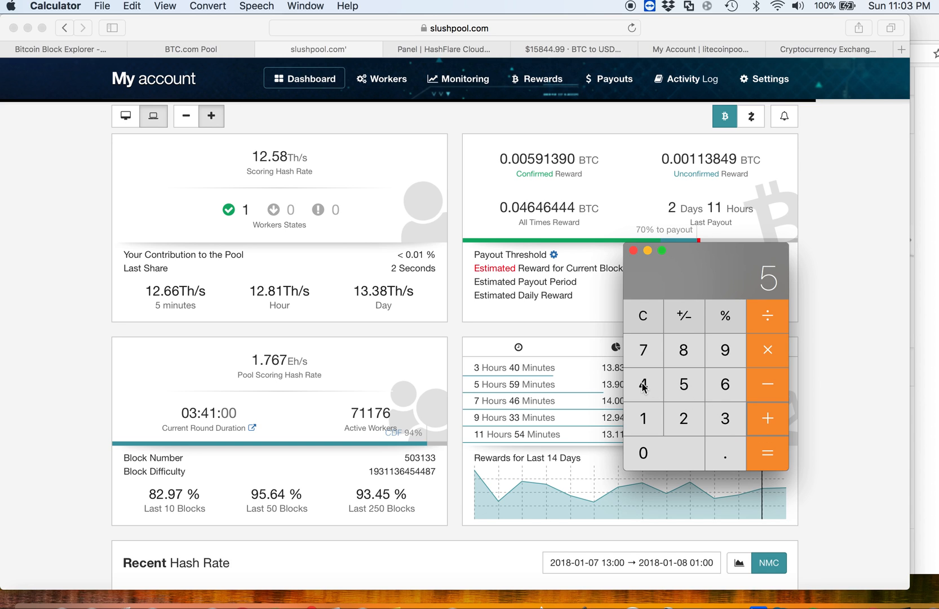
click(724, 453)
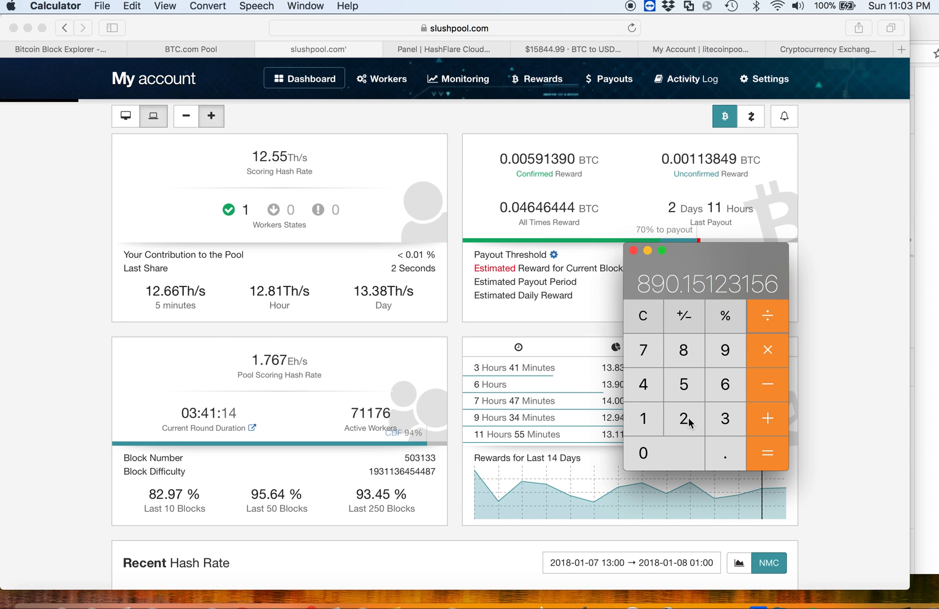
Step: Divide 890.15 by 24, then scale by 30 and 12 to get 13352.2684734
click(768, 454)
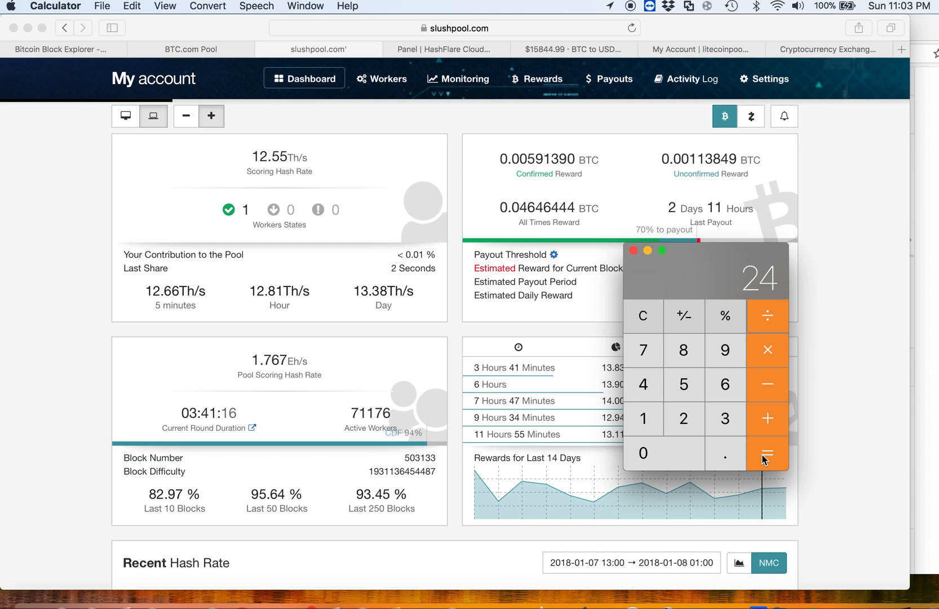
click(768, 453)
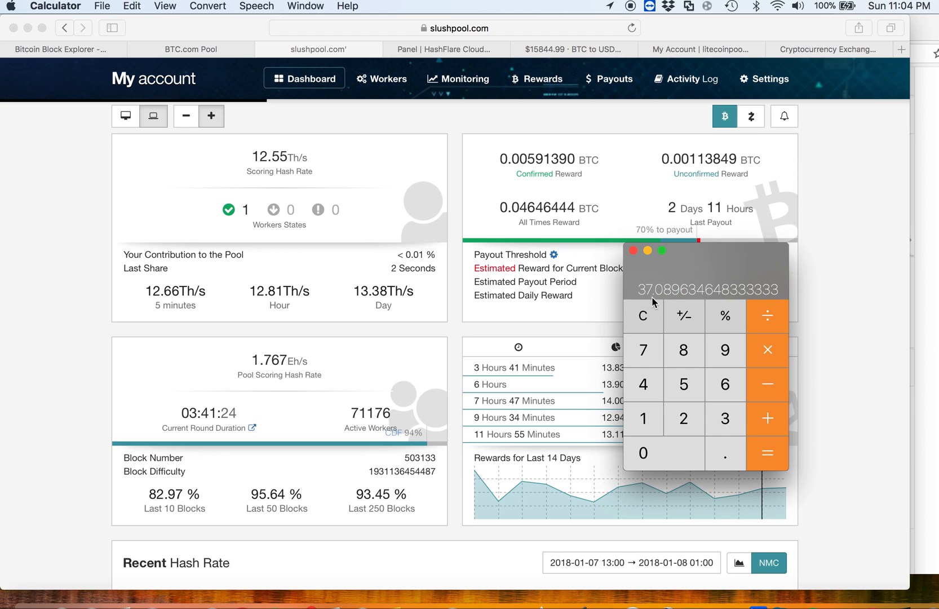
mouse_move(643, 316)
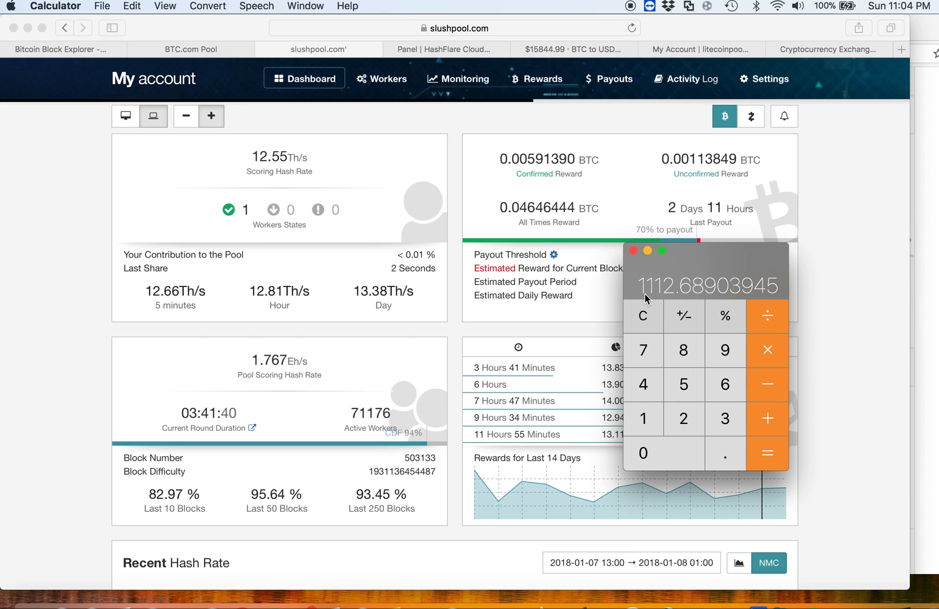
mouse_move(725, 333)
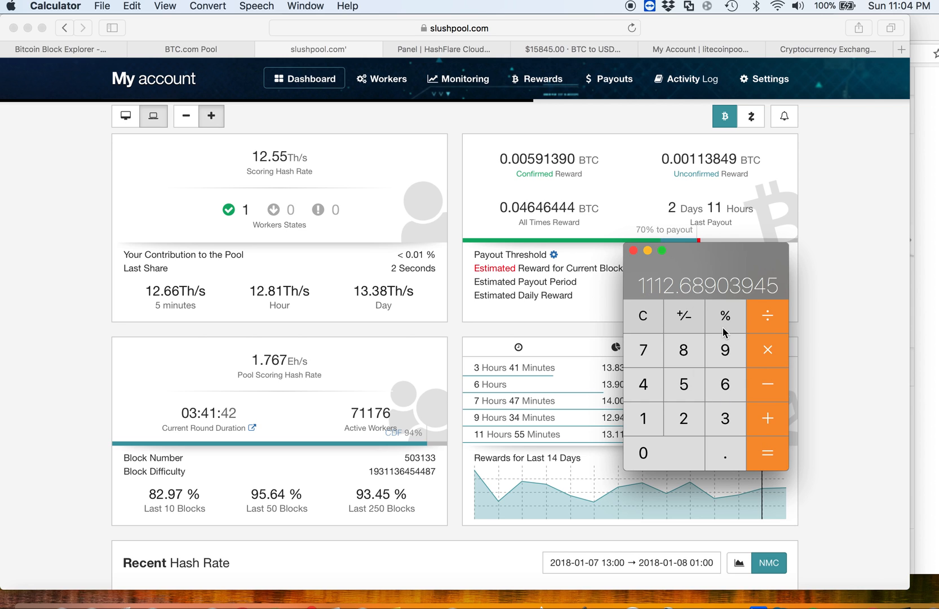
click(644, 418)
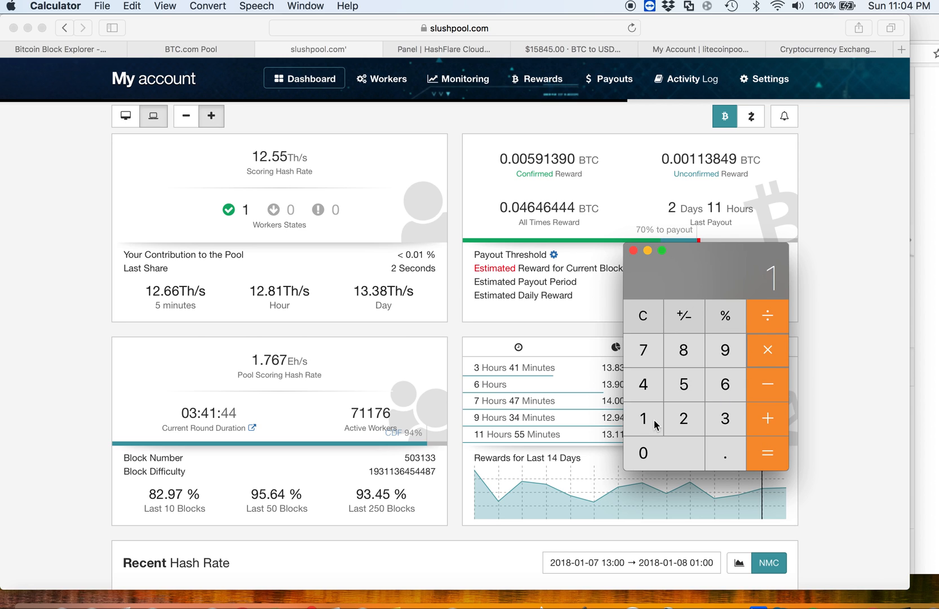
click(767, 454)
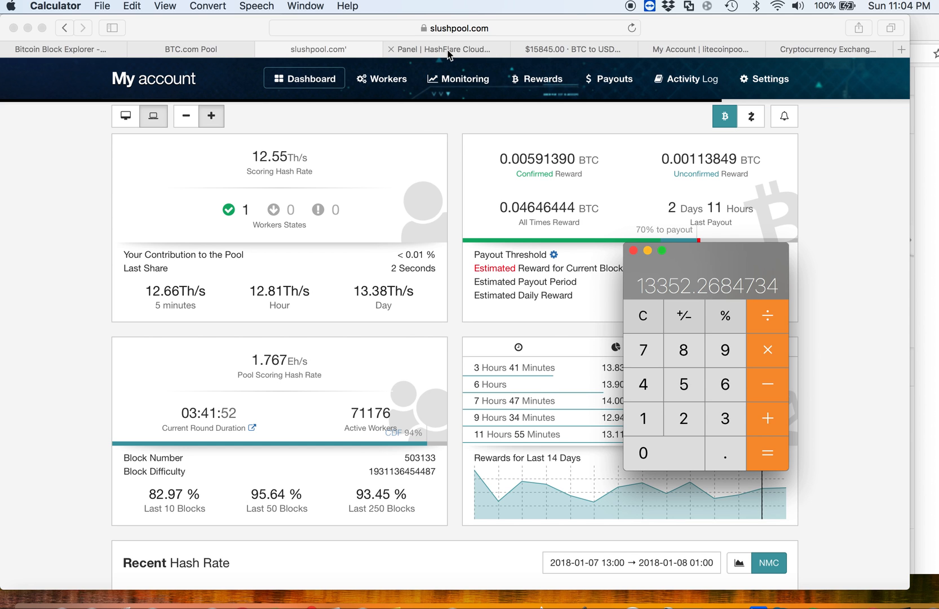
Step: Show HashFlare's 12,770.58 USD yearly SHA-256 forecast beside Calculator's 13,352.27
click(445, 49)
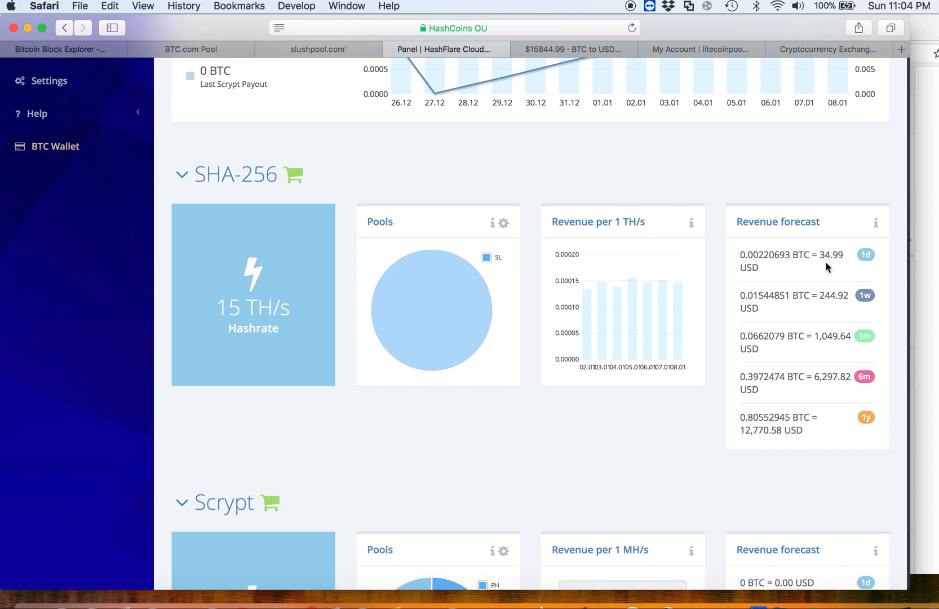
mouse_move(806, 494)
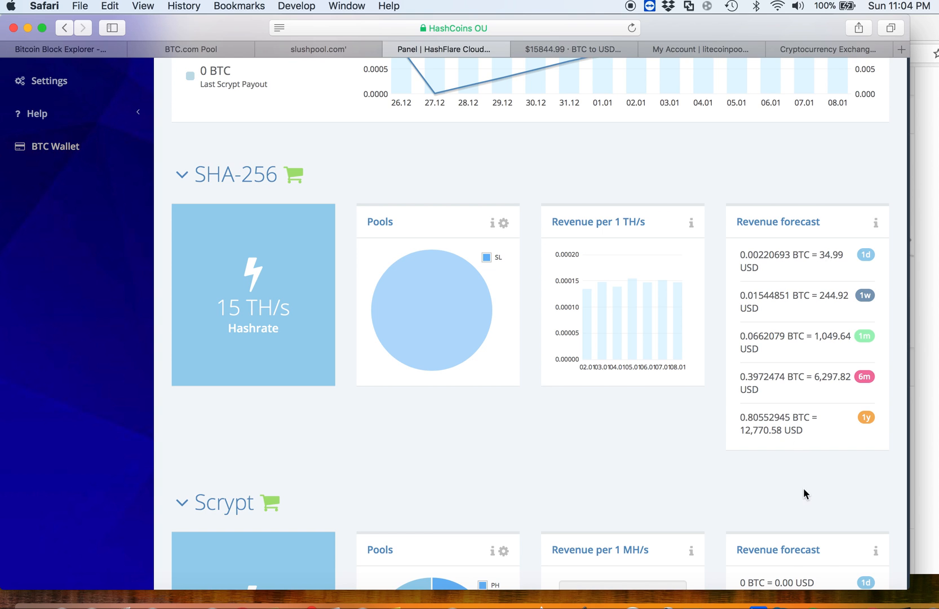
click(902, 578)
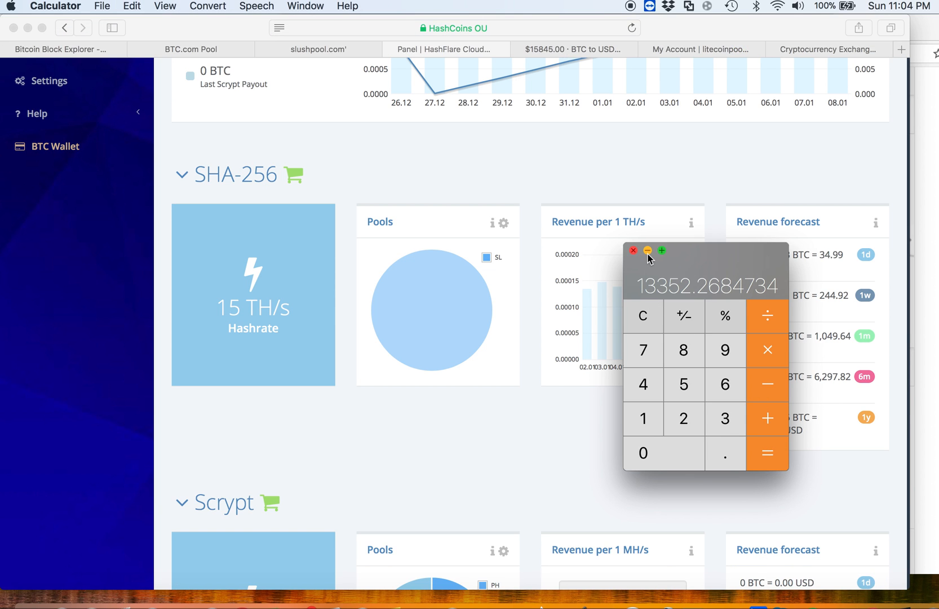
mouse_move(651, 287)
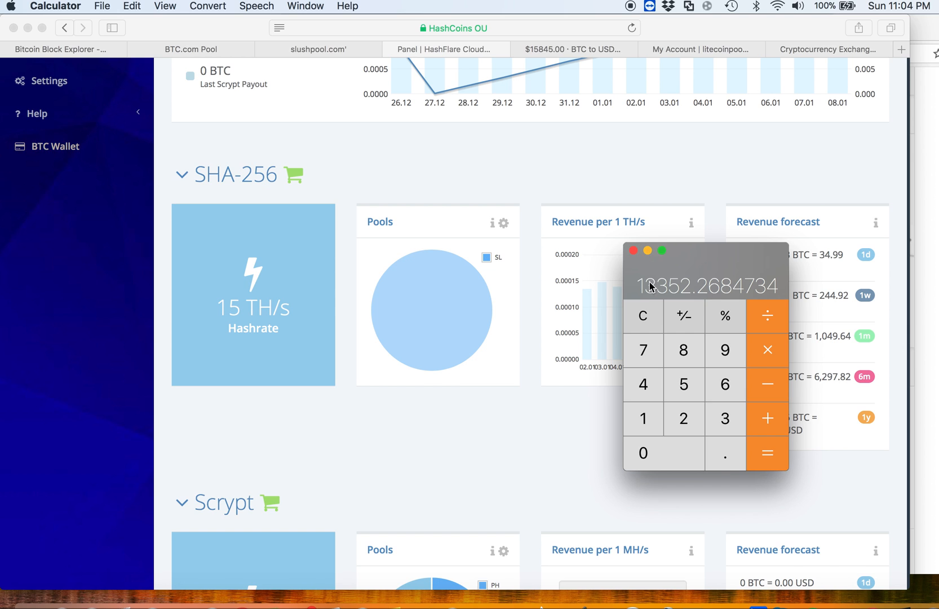
mouse_move(650, 304)
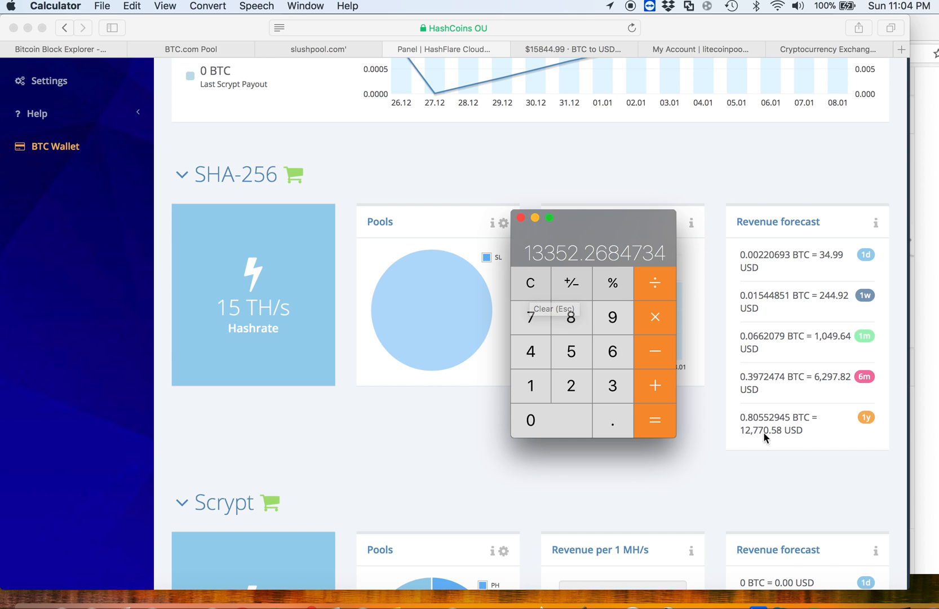
mouse_move(821, 315)
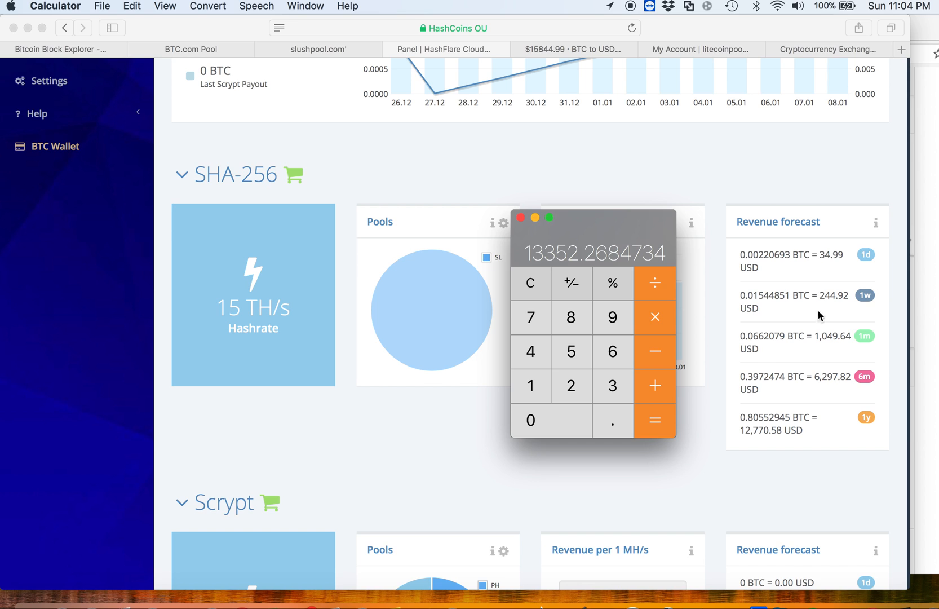
mouse_move(836, 349)
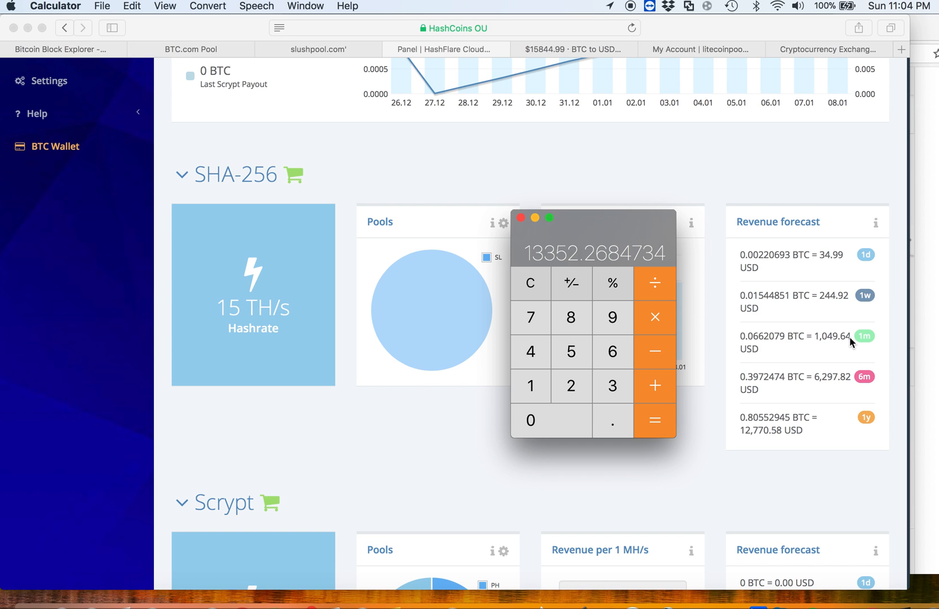
mouse_move(772, 408)
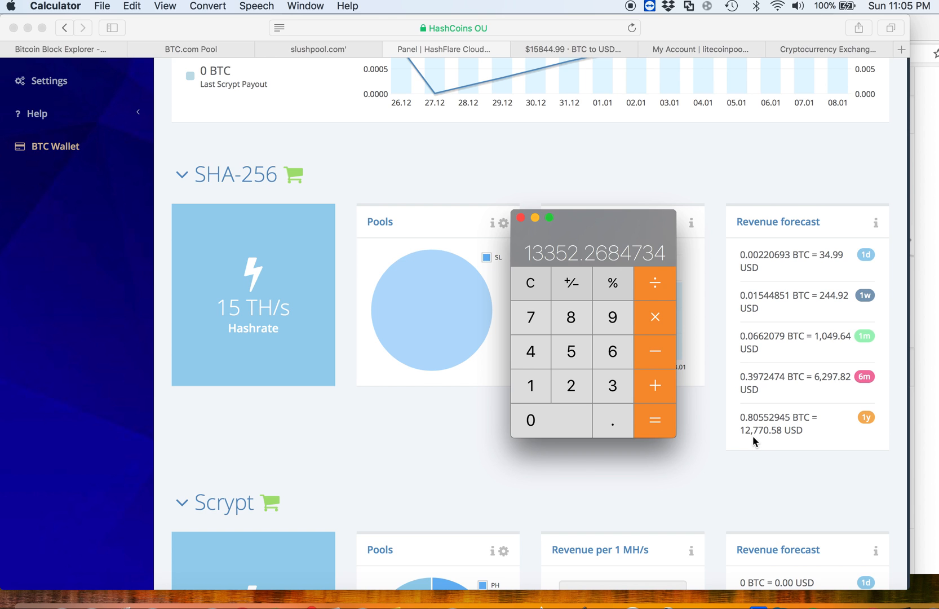
mouse_move(760, 441)
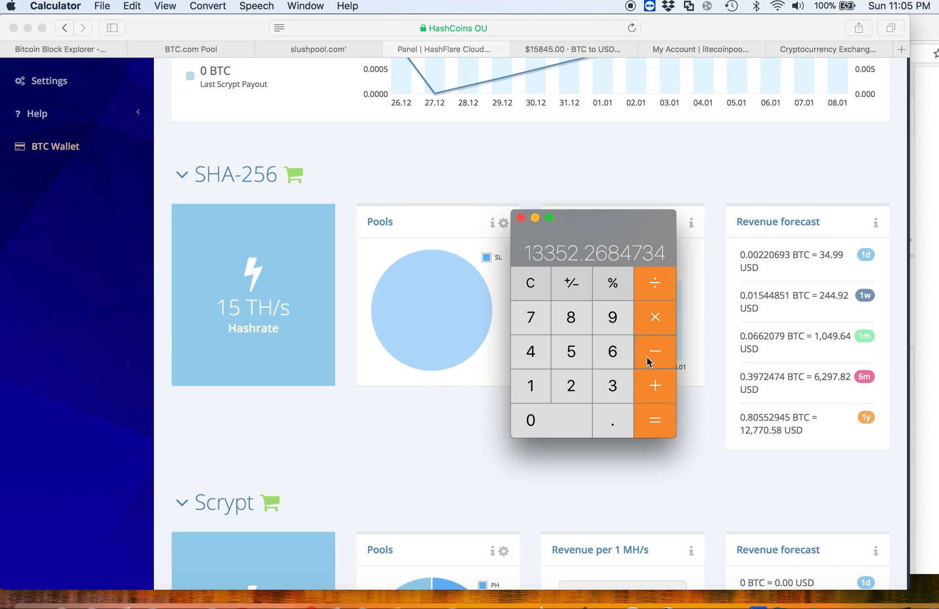
Step: Subtract 12770.58 from 13352.27 to get a 581.6884734 yearly difference
click(570, 386)
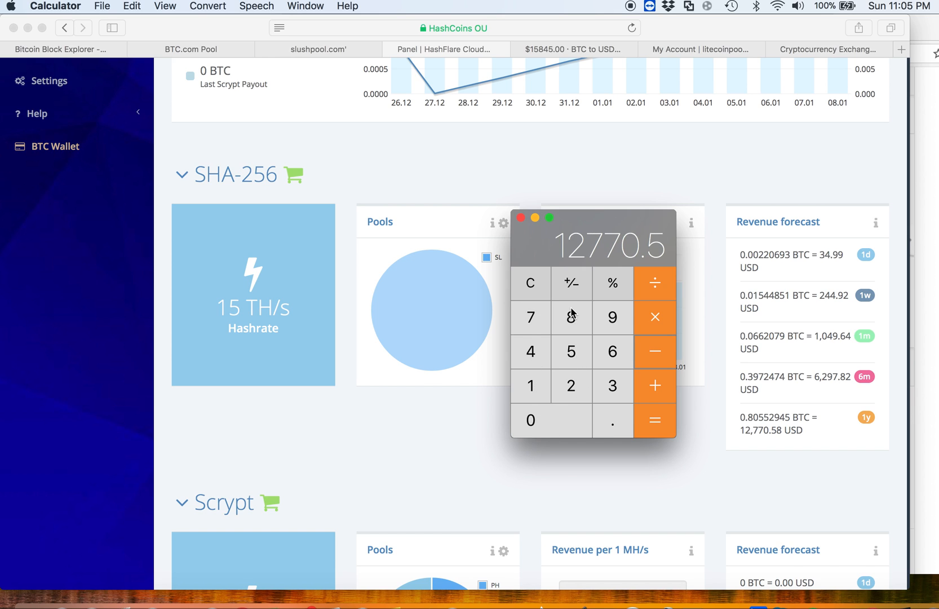
click(654, 420)
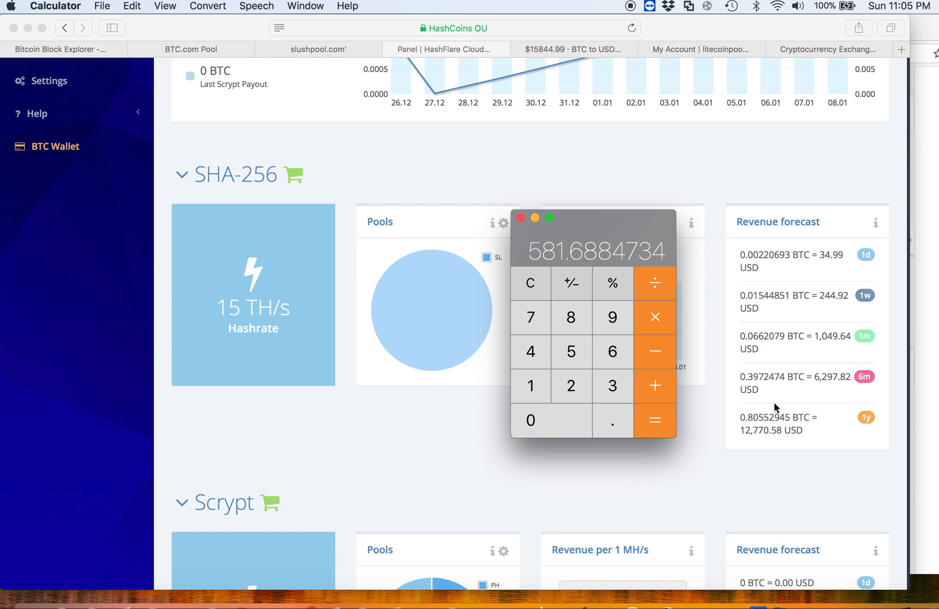
mouse_move(776, 415)
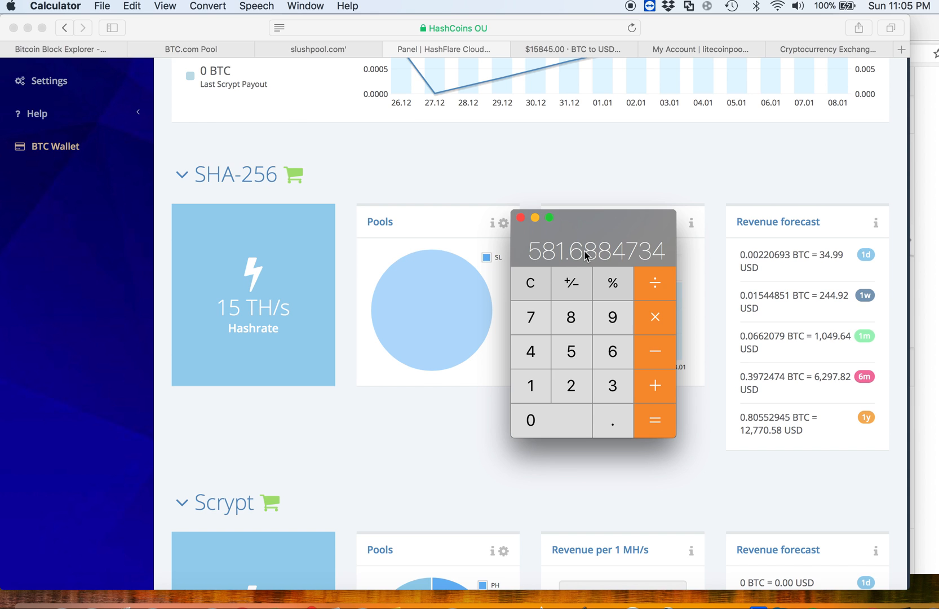
mouse_move(439, 270)
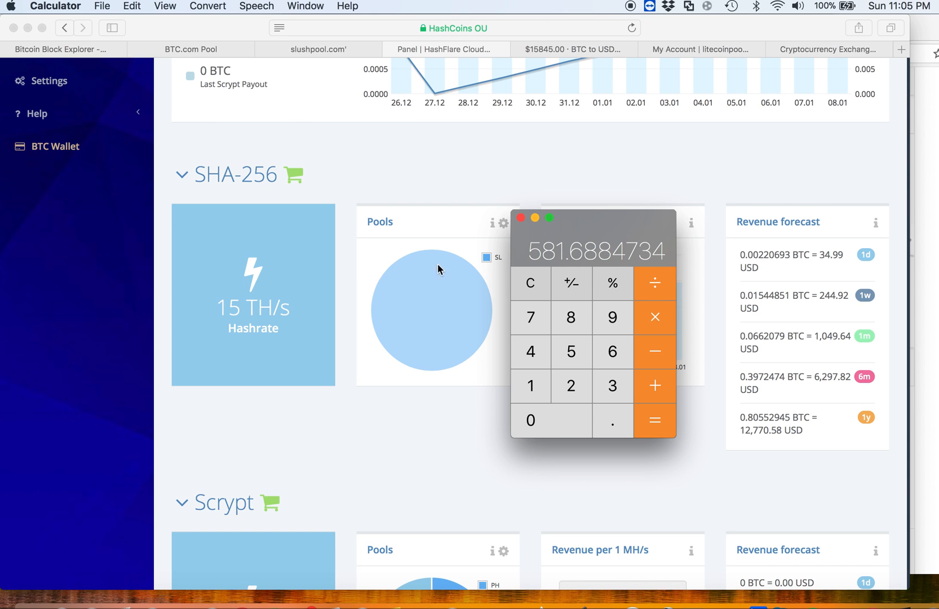